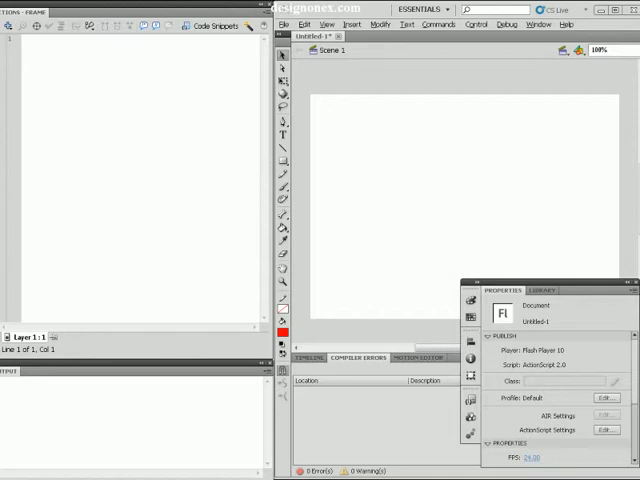
- Handwrite red-pen notes naming the site, introducing indexOf and explaining what it returns
left_click_drag(95, 100, 110, 125)
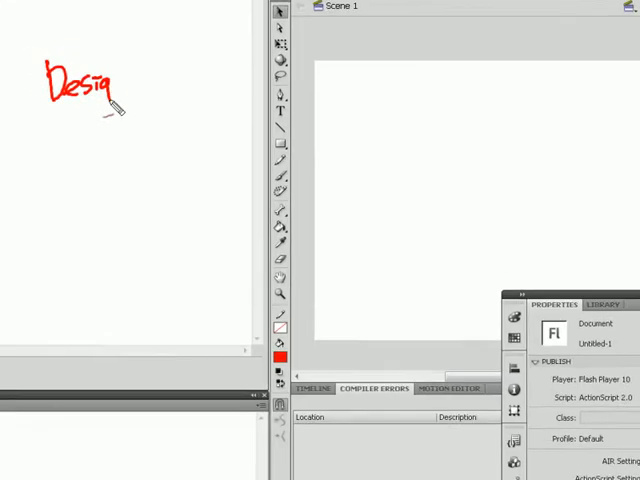
left_click_drag(100, 95, 155, 75)
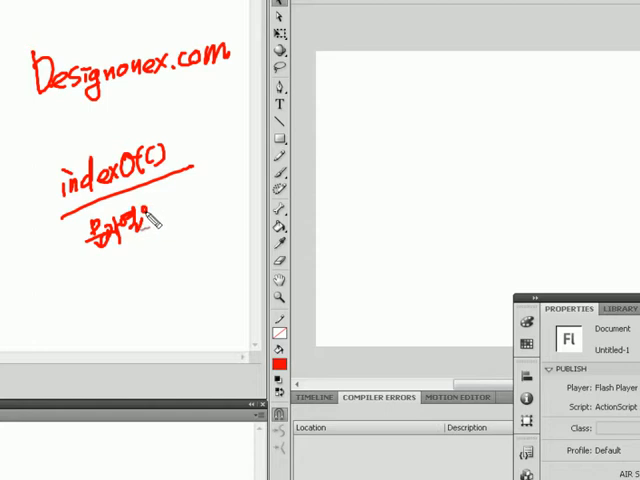
left_click_drag(130, 225, 185, 205)
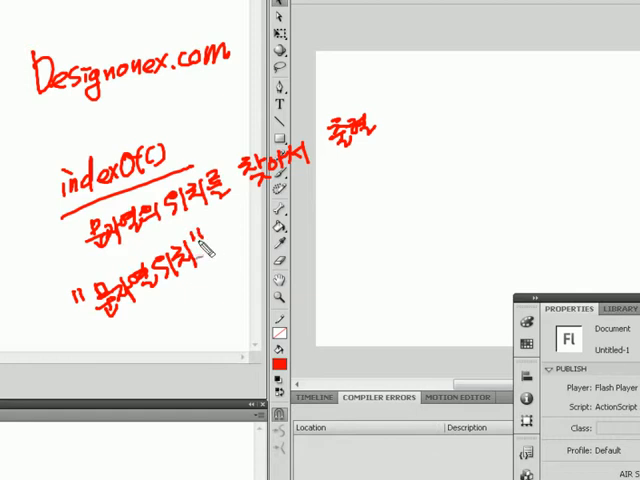
mouse_move(158, 340)
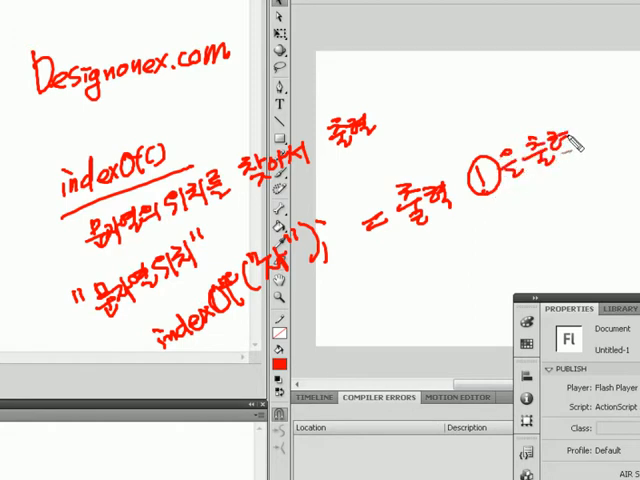
mouse_move(380, 290)
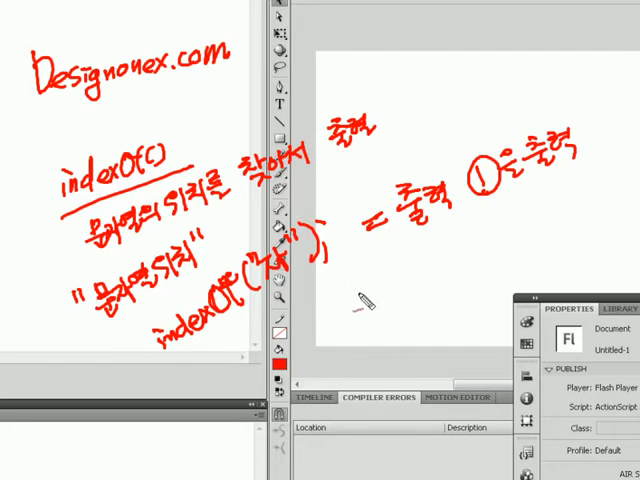
left_click_drag(360, 300, 395, 295)
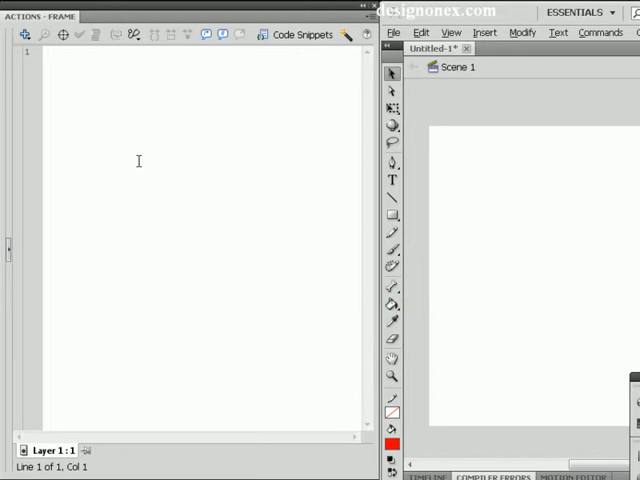
mouse_move(148, 140)
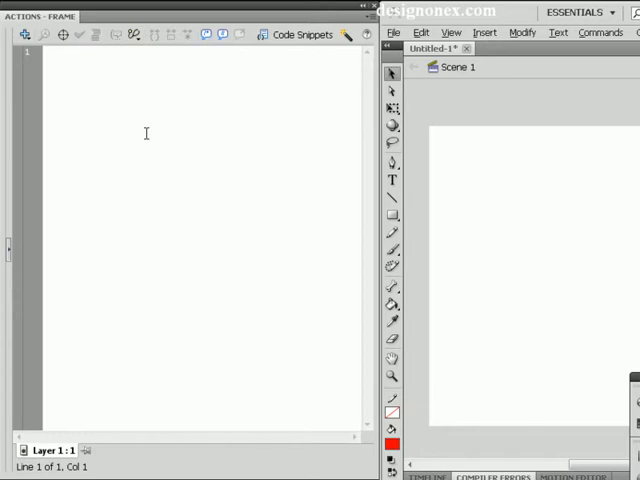
- Type a = "문자열위치" as line 1 of the frame script
type("a = \"")
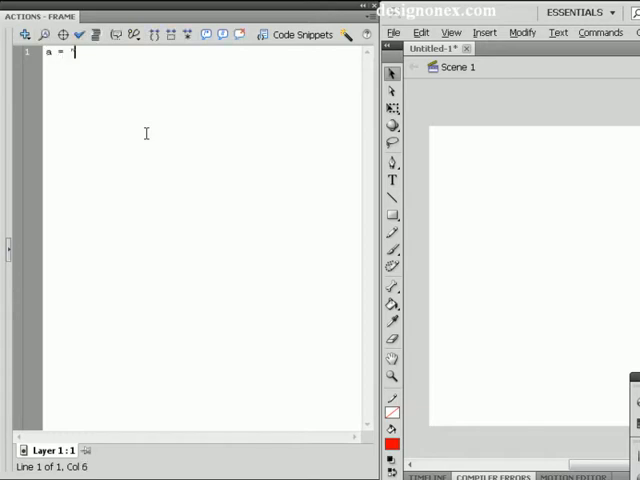
type("문자열")
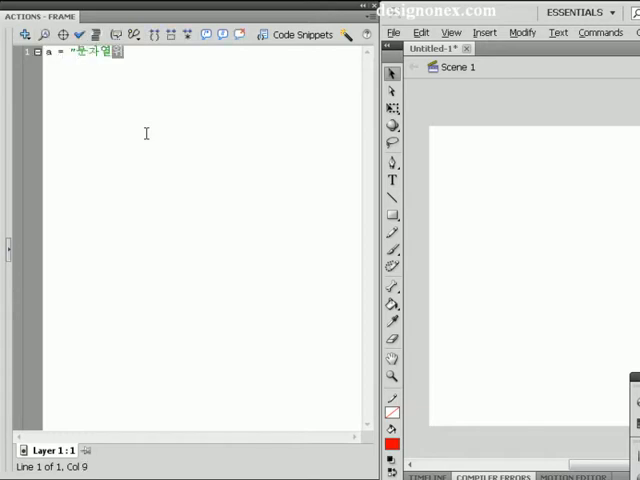
type("위치\";")
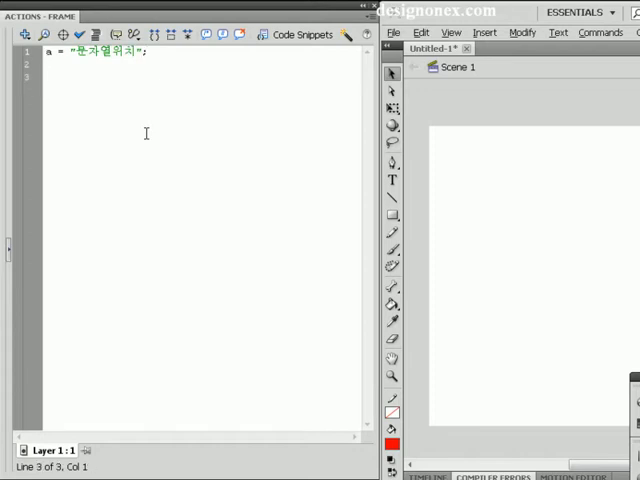
- Type trace(a.index on line 3, correcting the mistyped a.len
type("ㅅ")
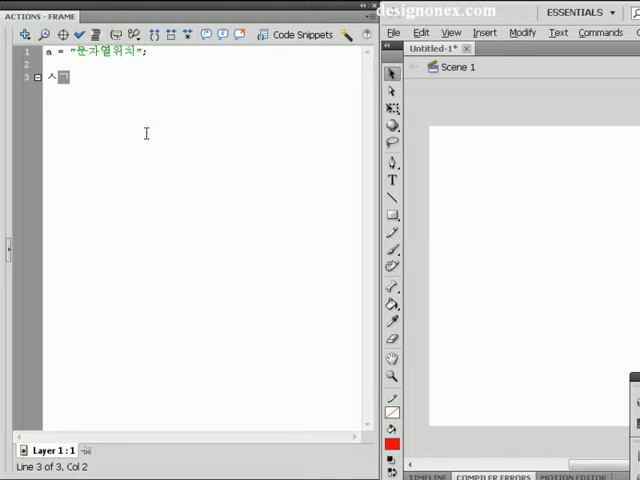
type("trace")
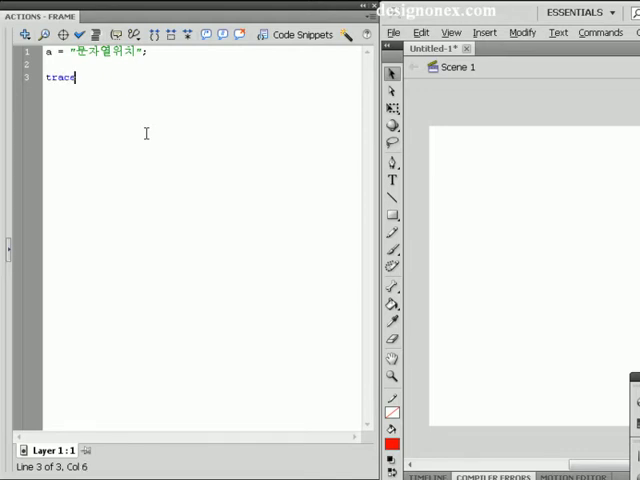
type("(")
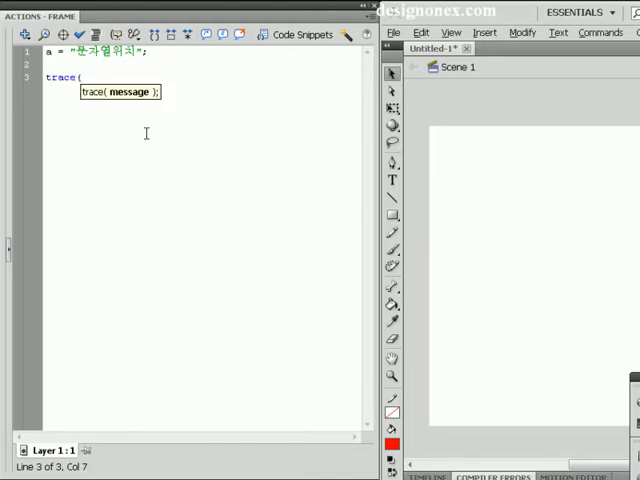
type("a.leng")
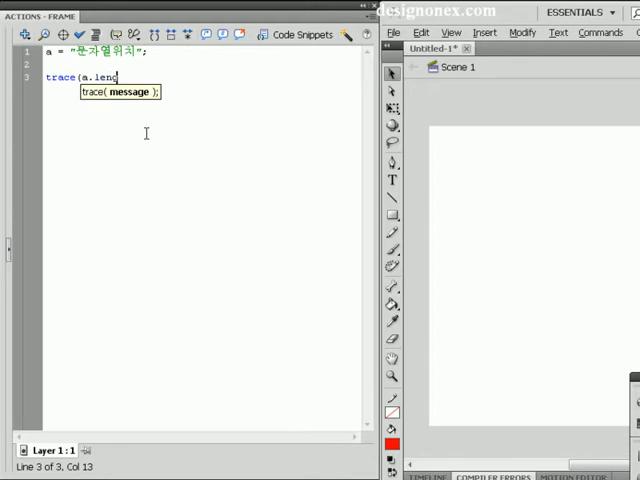
key("Backspace")
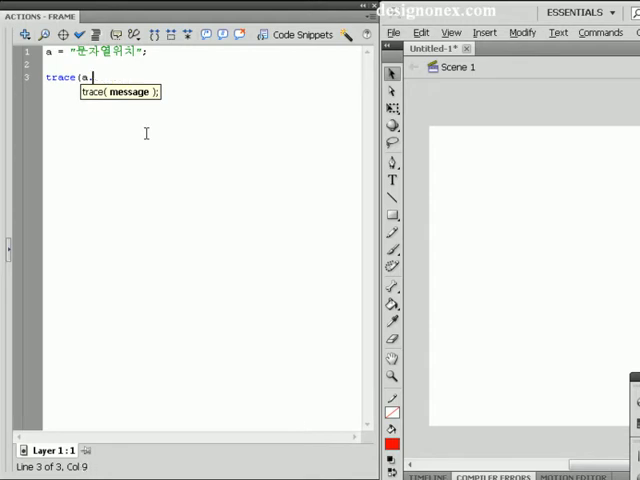
type("inde")
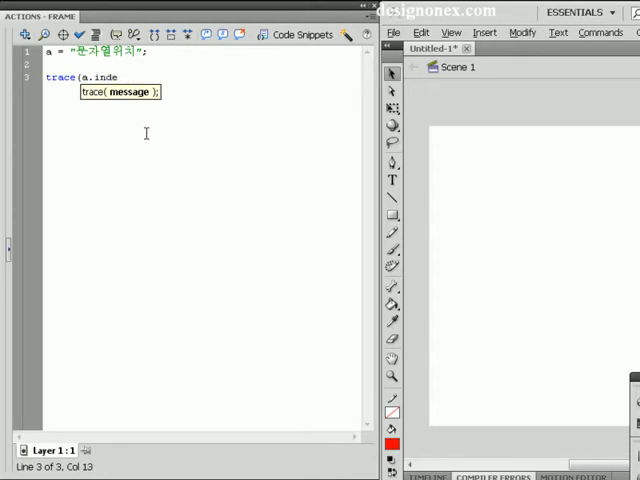
type("xOf(\"열\"));")
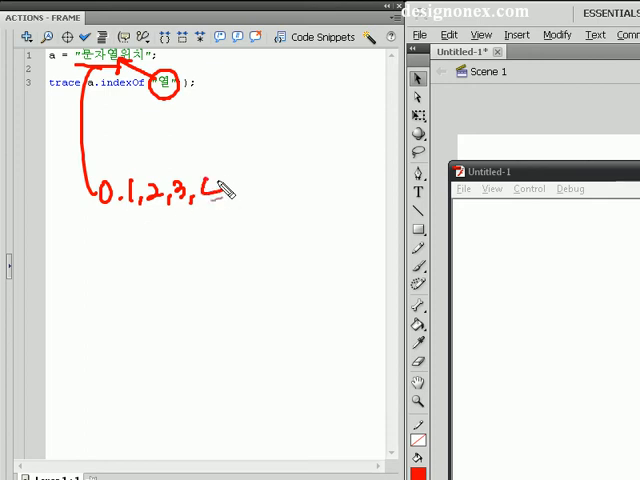
left_click_drag(150, 185, 165, 200)
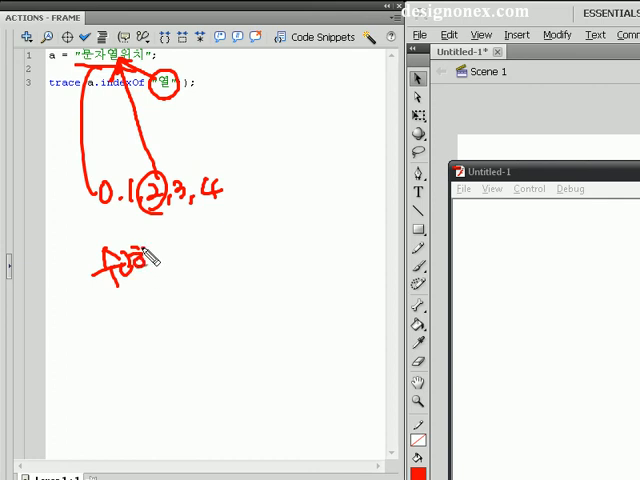
left_click_drag(140, 260, 175, 270)
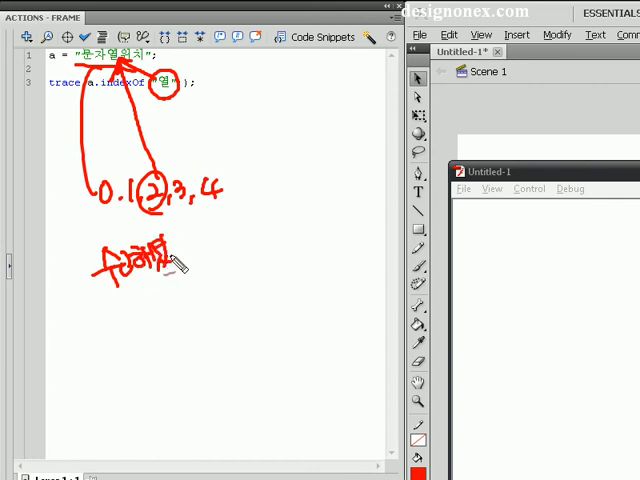